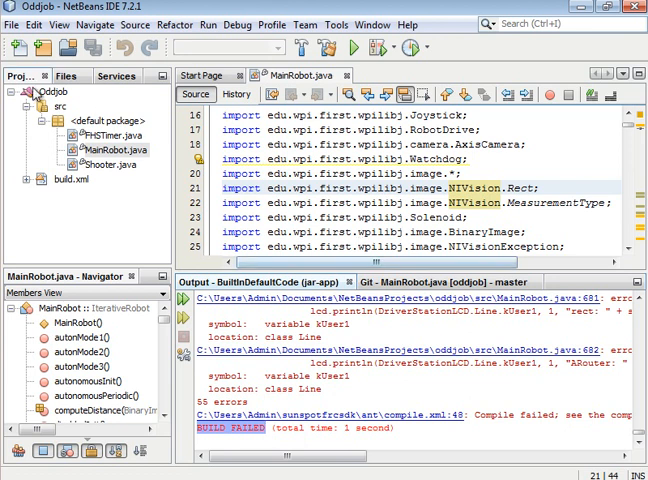
Scroll the WPILib guide to 'Setting the internet plugin location in NetBeans' and open the update URL link's options
left_click(52, 92)
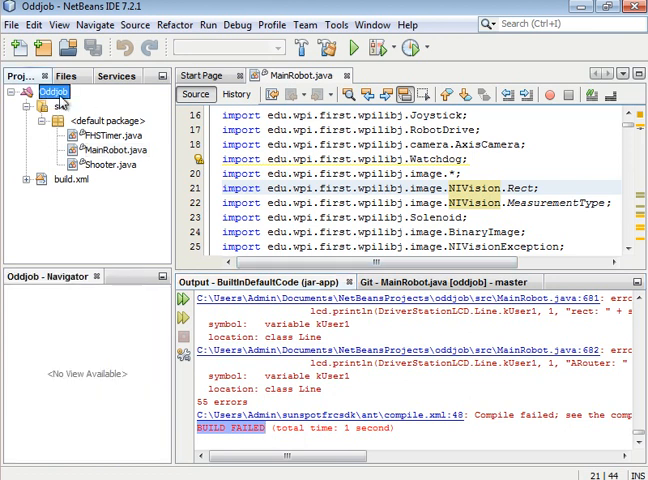
left_click(28, 92)
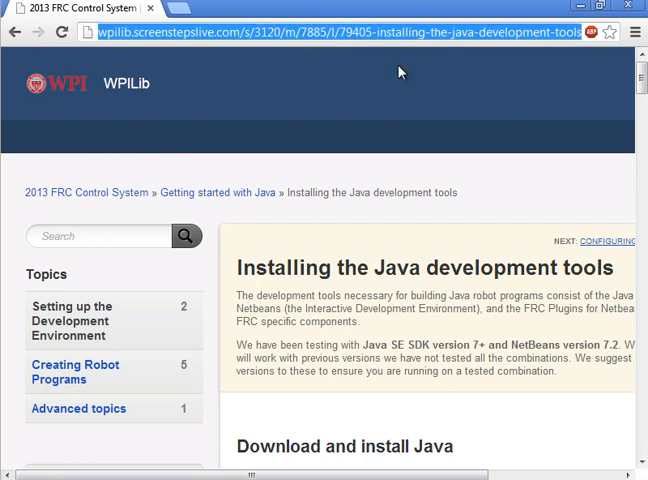
scroll("down", 3)
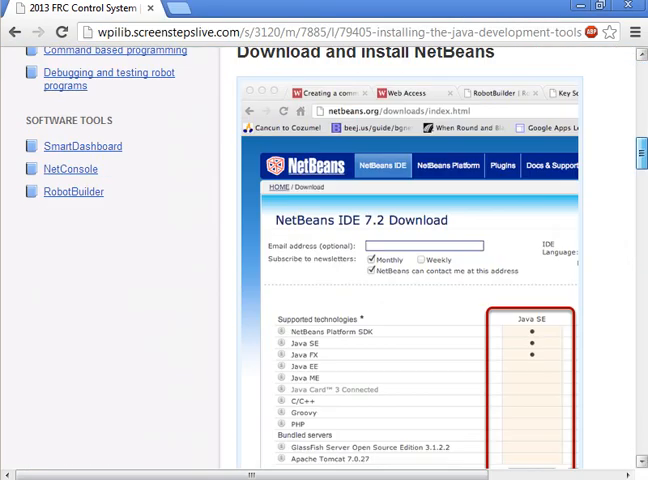
scroll("down", 3)
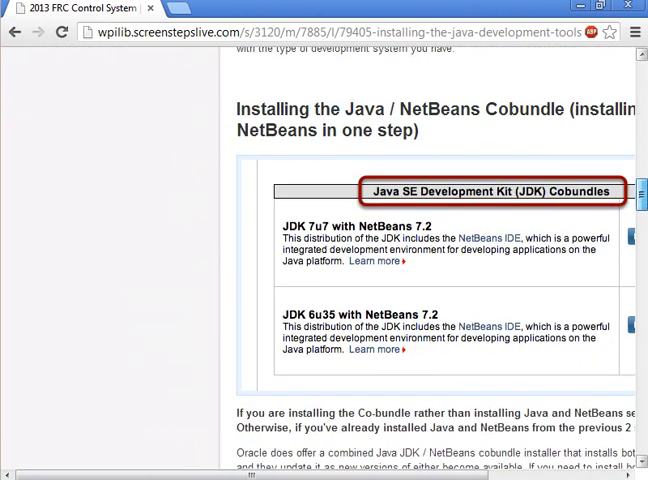
scroll("down", 3)
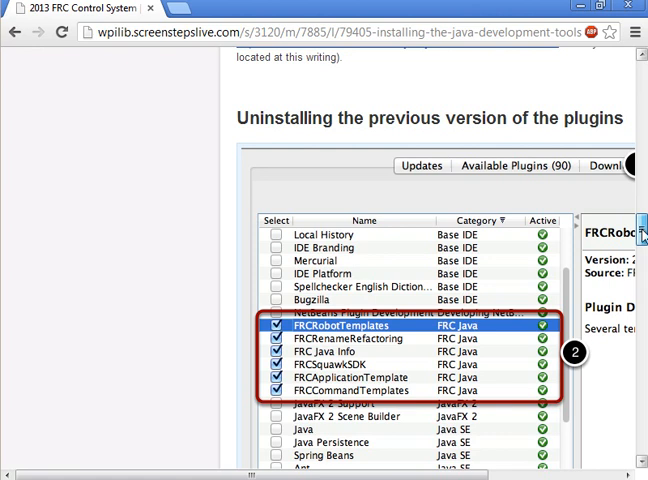
scroll("down", 3)
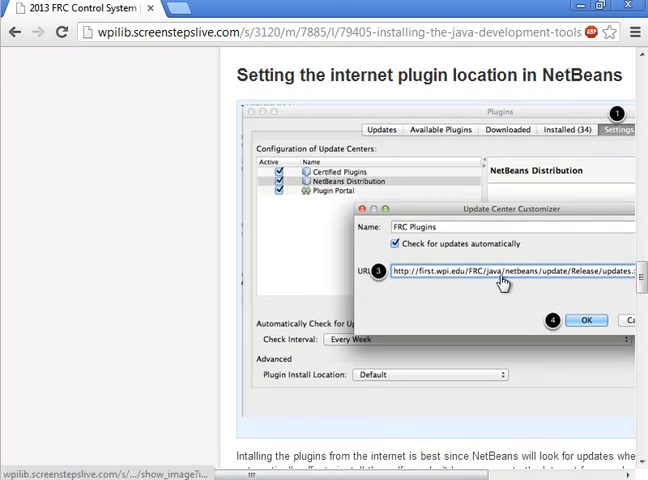
scroll("down", 3)
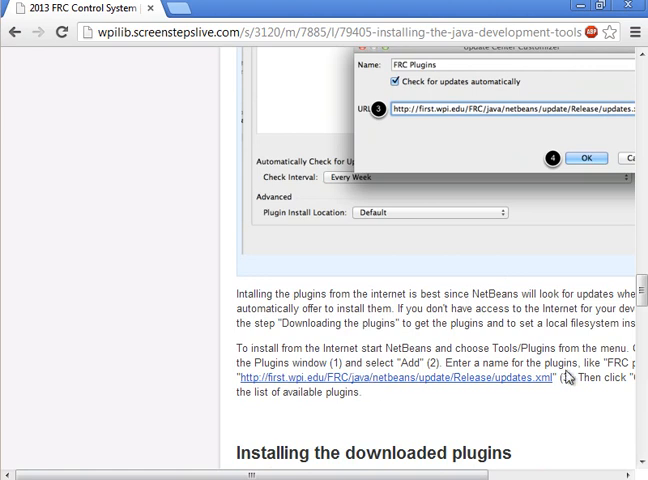
left_click(380, 378)
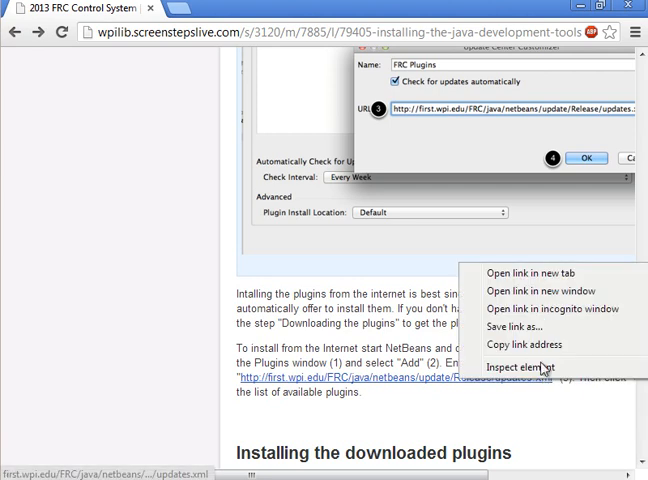
left_click(290, 415)
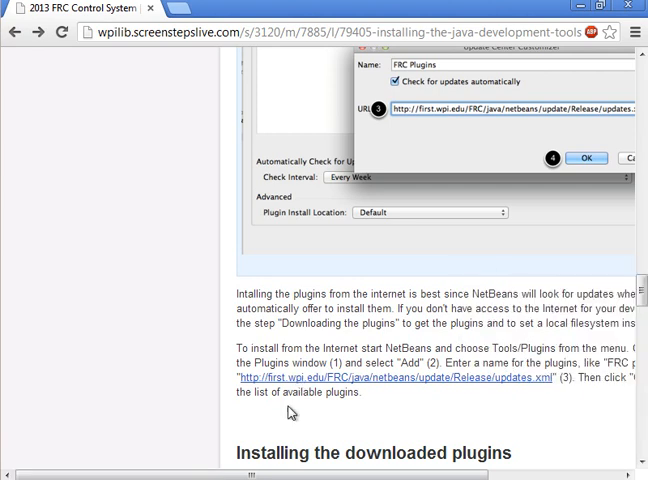
mouse_move(457, 384)
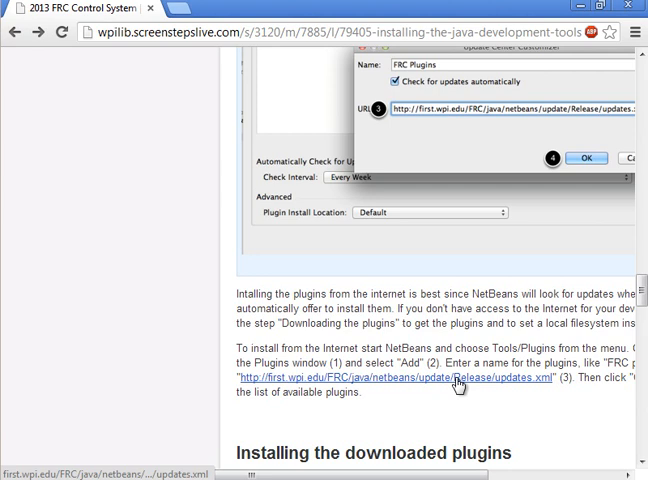
mouse_move(465, 388)
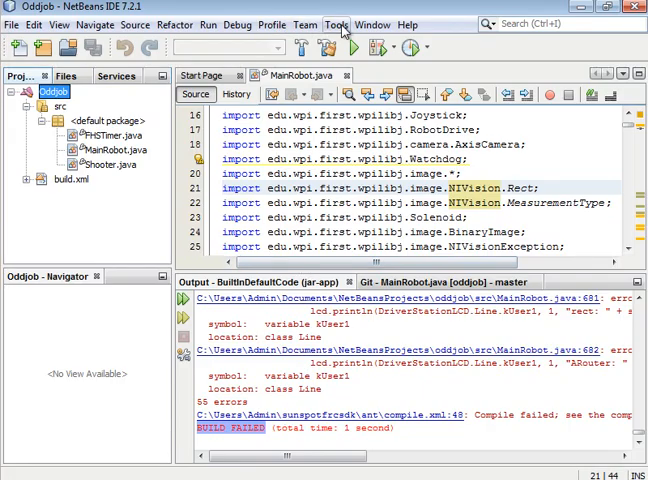
Open the Plugins window from the NetBeans Tools menu
left_click(337, 24)
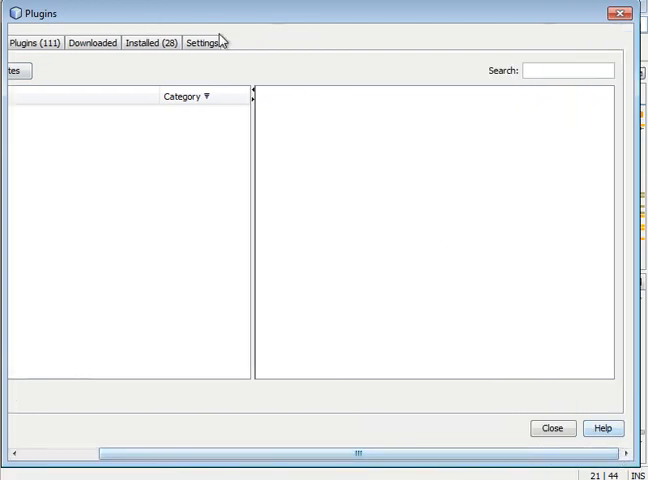
left_click(592, 310)
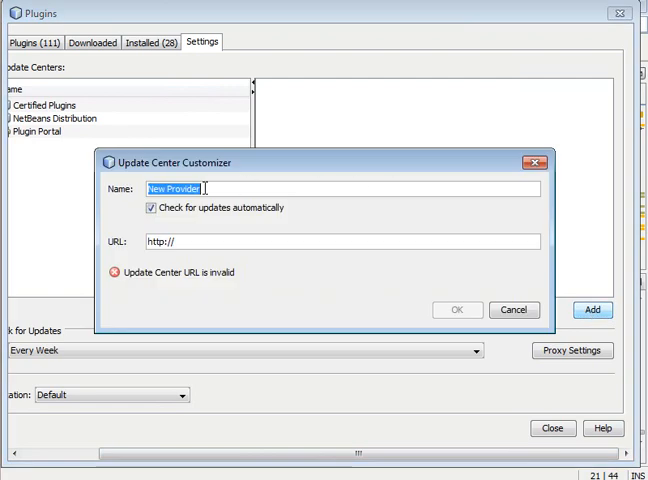
type("FRC JA")
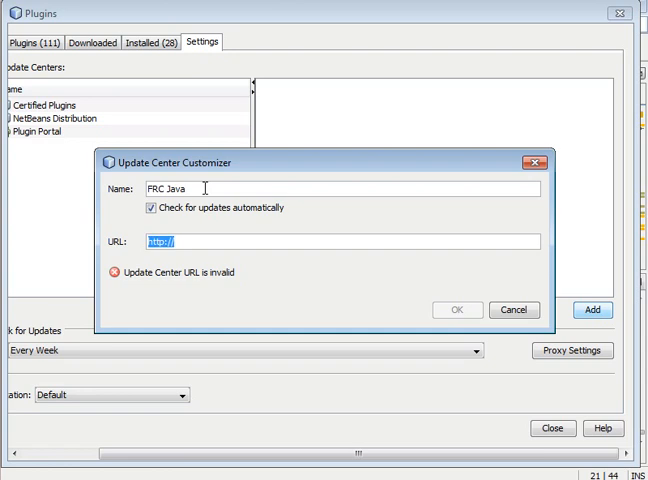
type("http://first.wpi.edu/FRC/java/netbeans/update/Release/updates.xml")
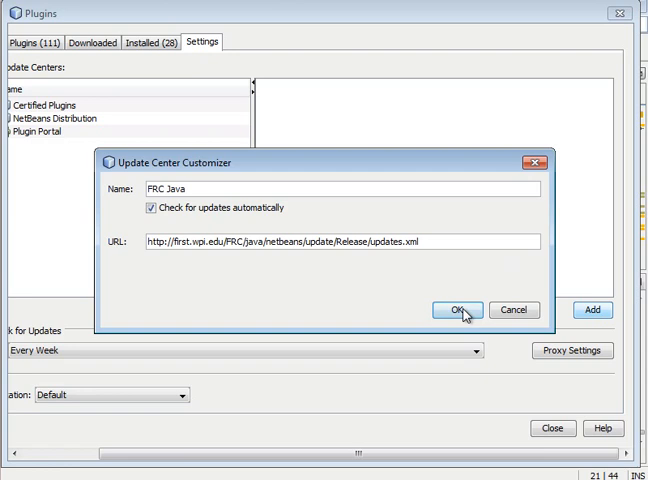
left_click(458, 310)
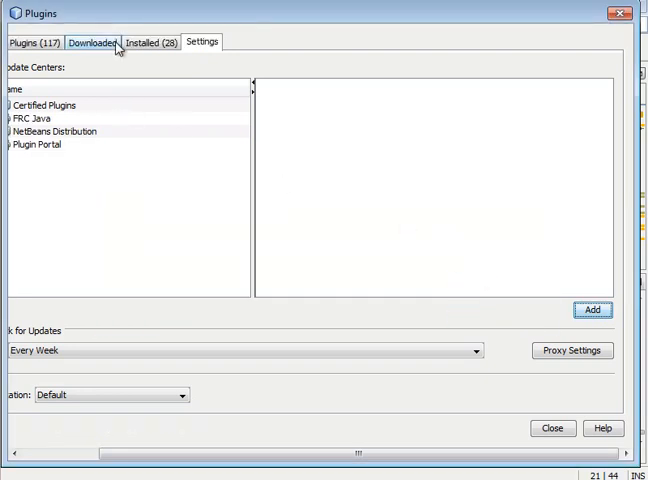
Filter Available Plugins by 'FR', tick all six FRC Java plugins, and start the install
left_click(28, 42)
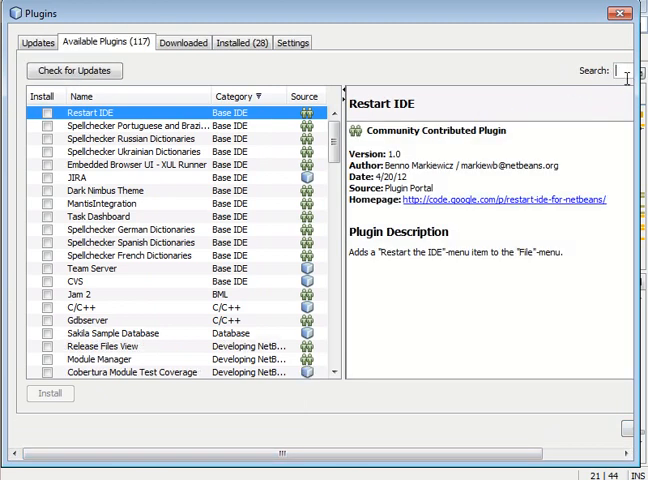
type("FRC")
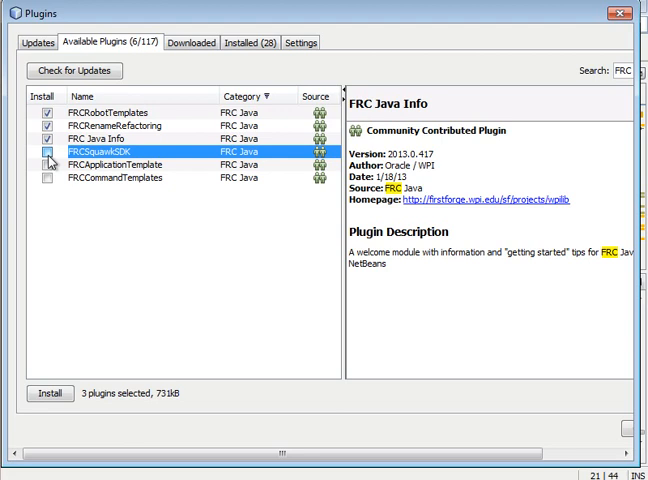
left_click(47, 178)
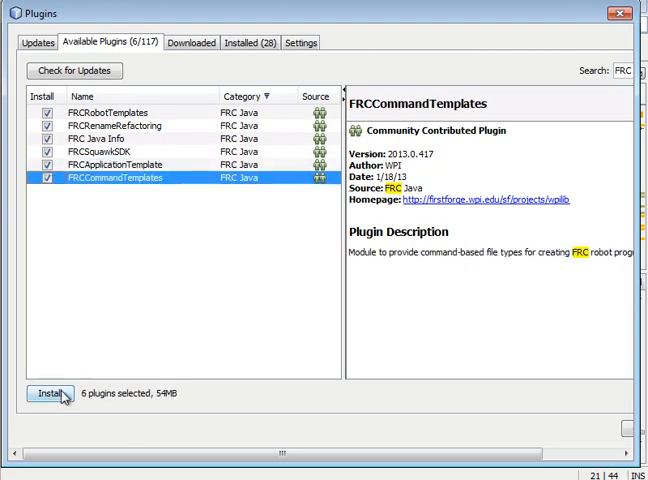
left_click(49, 393)
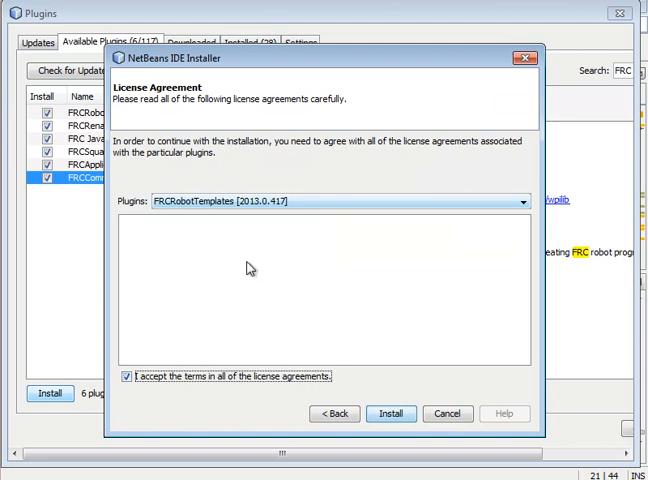
Accept the FRC plugin license terms and start downloading the plugins
left_click(390, 413)
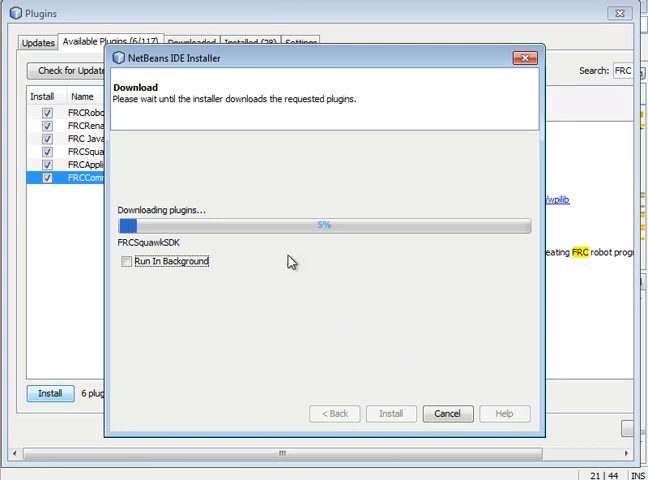
mouse_move(357, 222)
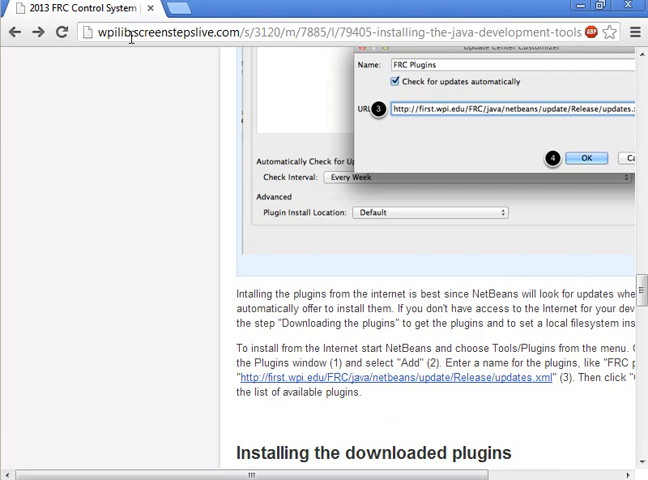
mouse_move(499, 60)
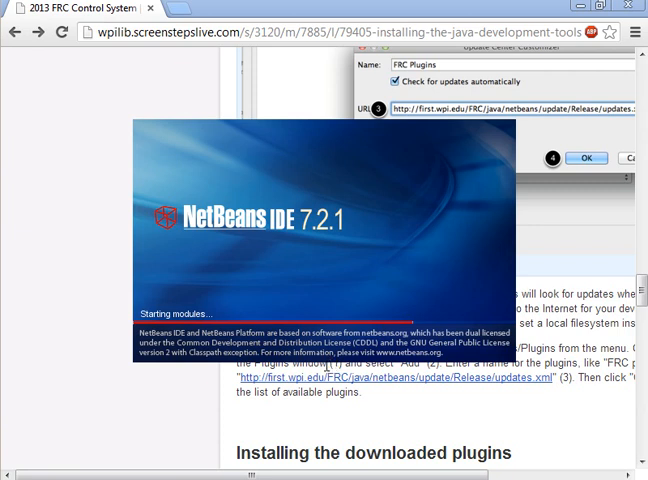
mouse_move(288, 346)
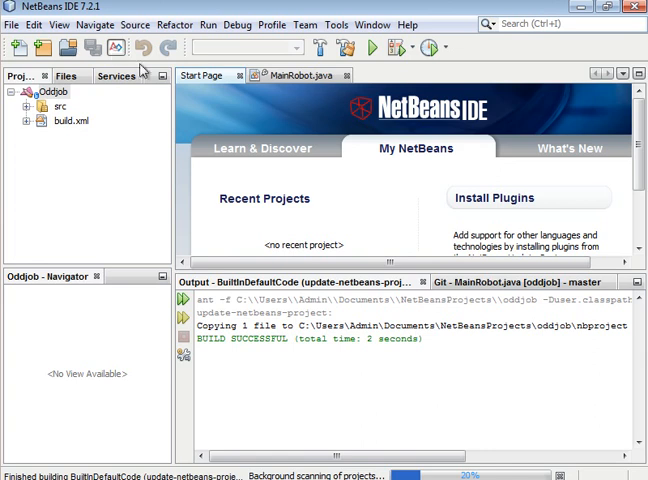
Open the Sun SPOT FRC Info tab showing the FIRST Robotics Competition logo
left_click(297, 75)
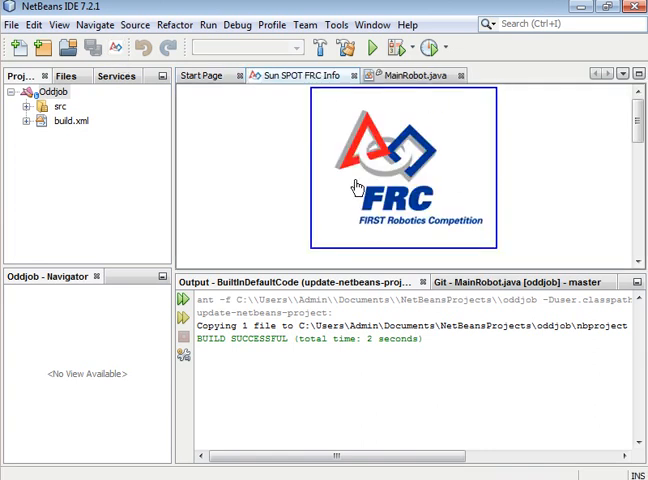